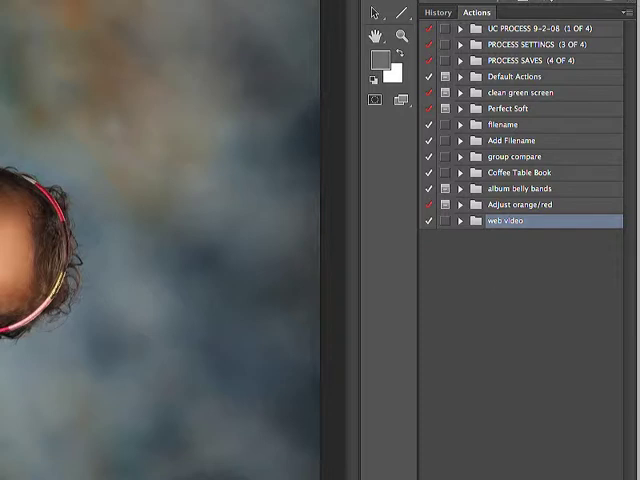
- Expand the web video set to show the rotate (-90°) and vignette actions' recorded steps
{"action": "left_click", "coordinate": [460, 220]}
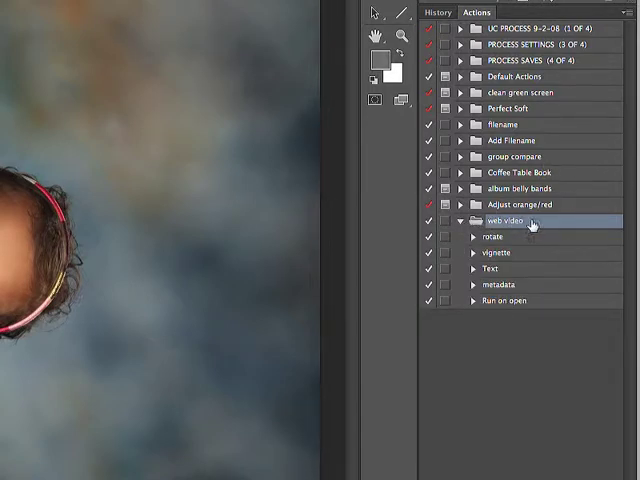
{"action": "left_click", "coordinate": [492, 236]}
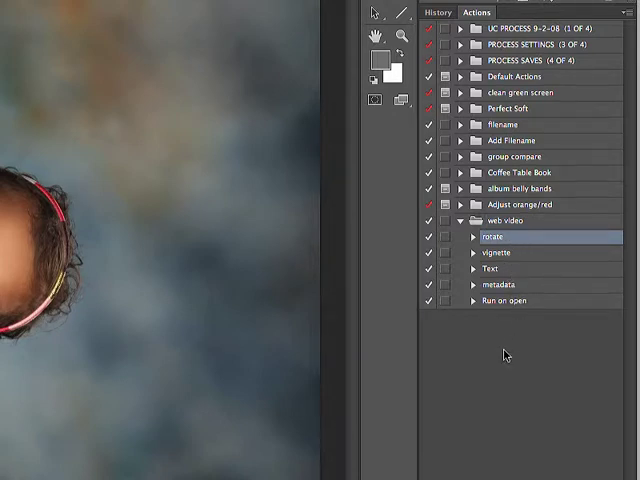
{"action": "left_click", "coordinate": [472, 236]}
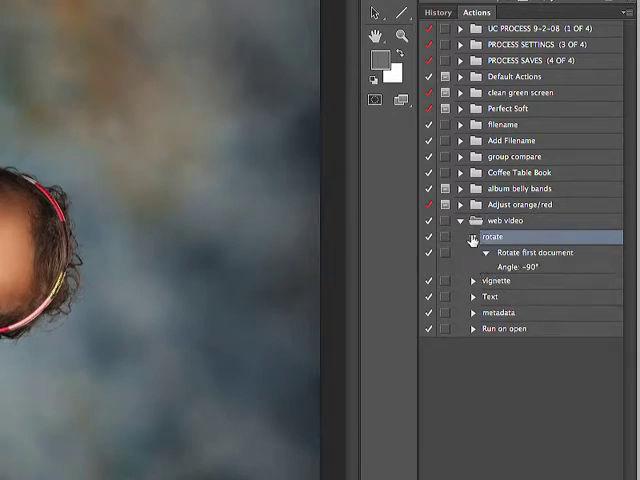
{"action": "left_click", "coordinate": [536, 252]}
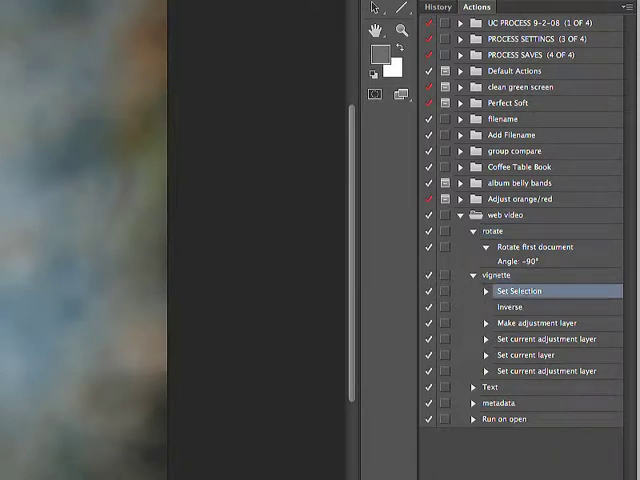
{"action": "mouse_move", "coordinate": [536, 324]}
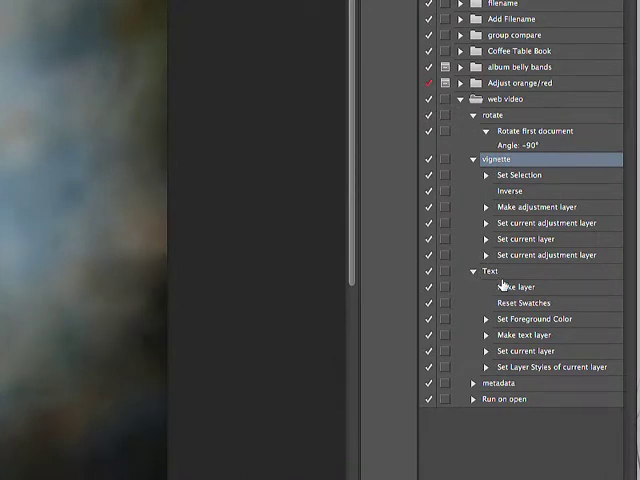
- Reveal the Text action's steps so the studio name watermark shows across the girl's portrait
{"action": "left_click", "coordinate": [490, 272]}
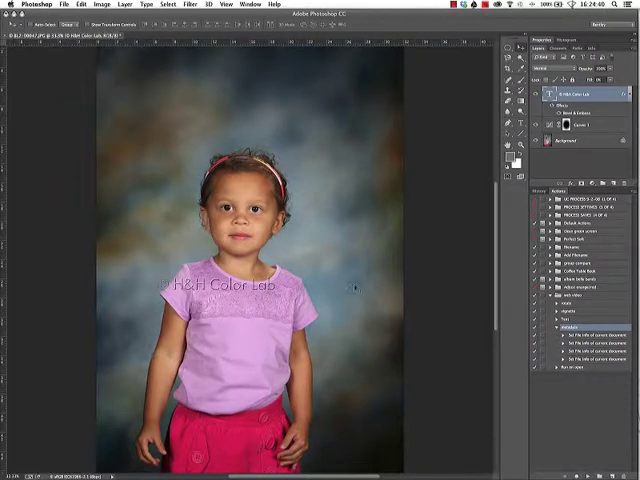
{"action": "left_click", "coordinate": [64, 4]}
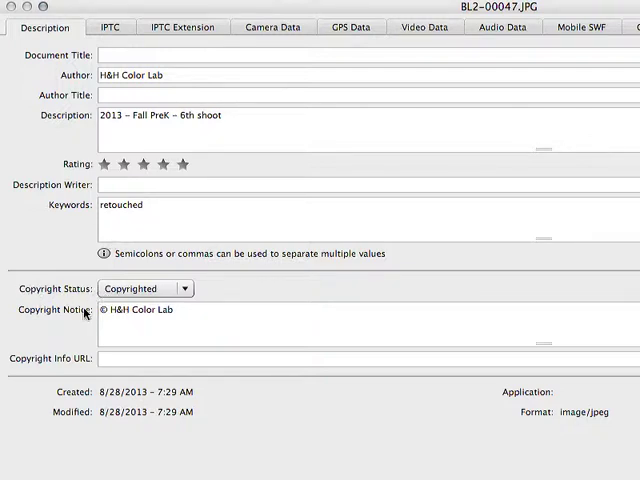
{"action": "mouse_move", "coordinate": [170, 316]}
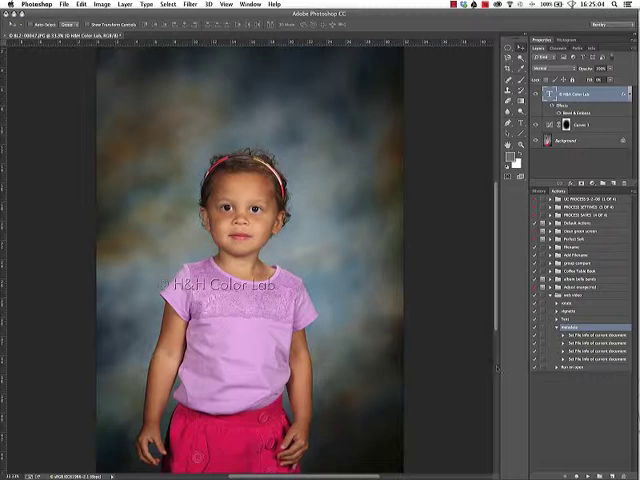
- Save the flattened girl's portrait as a JPEG with Quality set to Maximum
{"action": "left_click", "coordinate": [584, 126]}
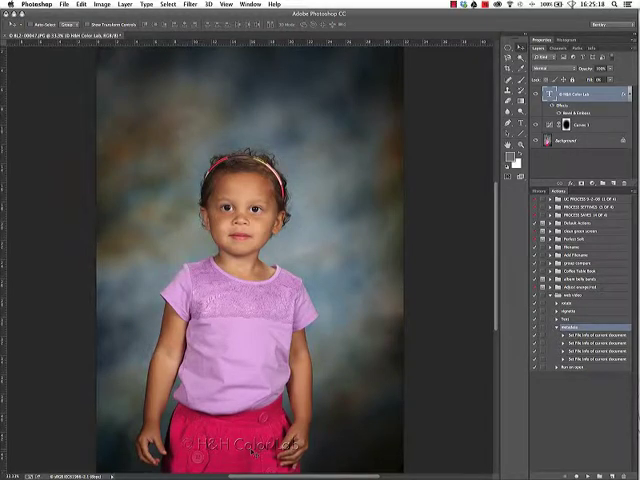
{"action": "left_click", "coordinate": [568, 140]}
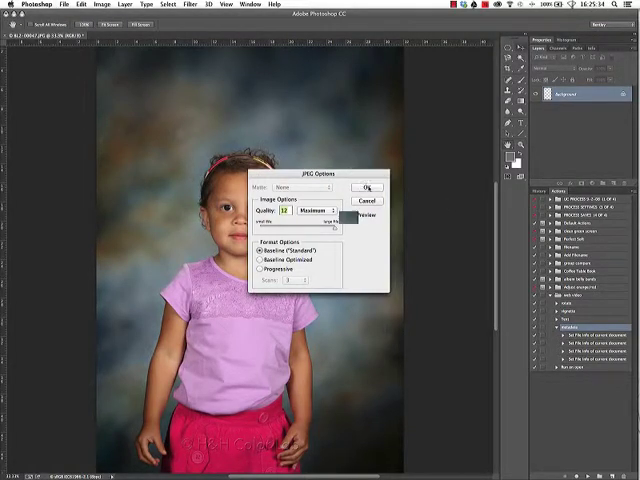
{"action": "left_click", "coordinate": [366, 188]}
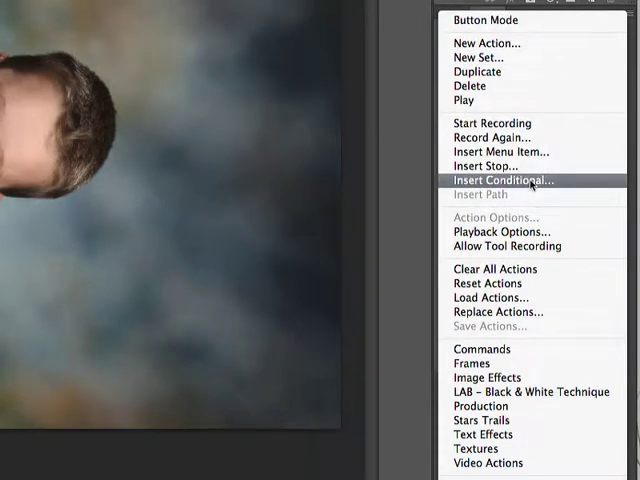
- Insert a conditional: if Document Is Landscape, then play the rotate action
{"action": "left_click", "coordinate": [504, 180]}
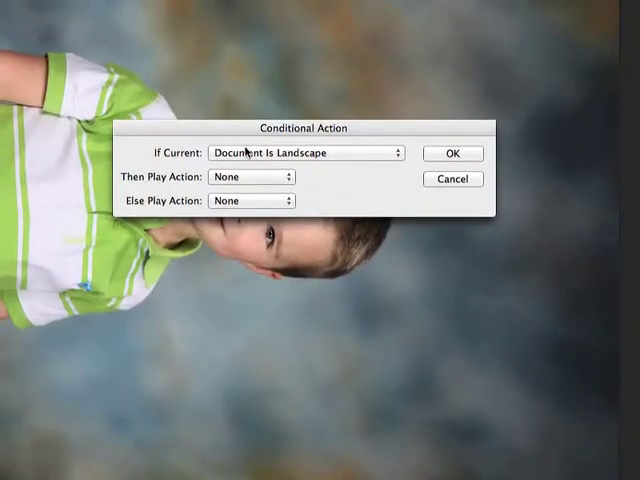
{"action": "left_click", "coordinate": [304, 152]}
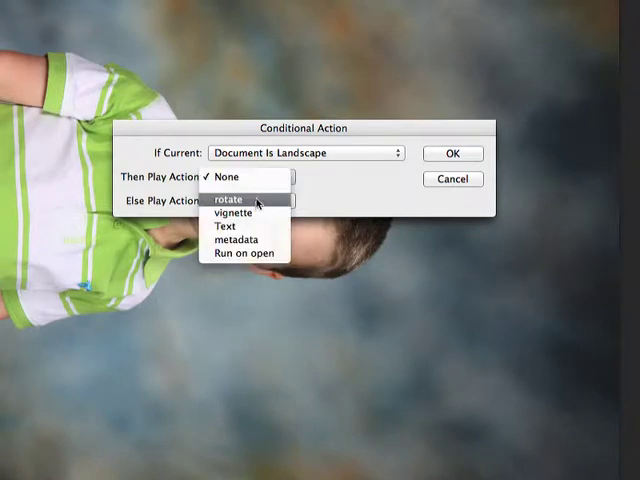
{"action": "left_click", "coordinate": [232, 198]}
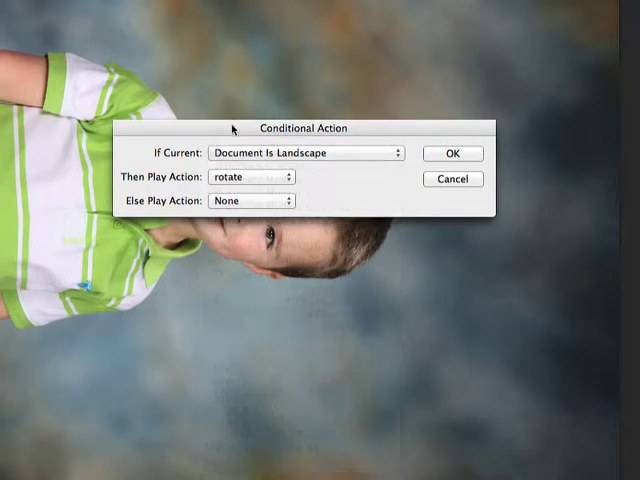
{"action": "mouse_move", "coordinate": [472, 130]}
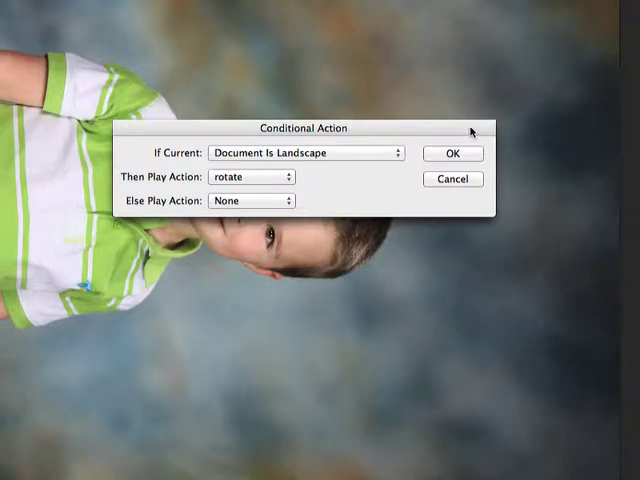
{"action": "left_click", "coordinate": [452, 152]}
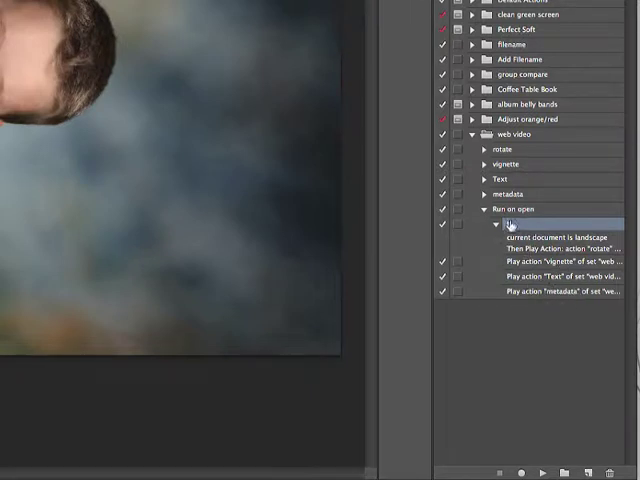
- Review the Run on open action's steps and dismiss the portrait's File Info dialog
{"action": "left_click", "coordinate": [498, 224]}
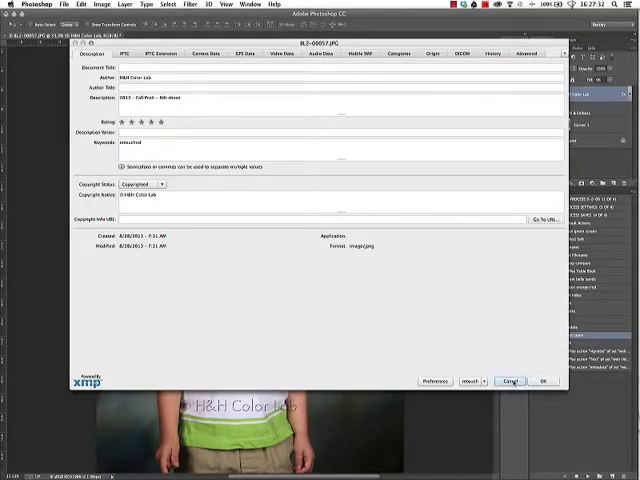
{"action": "left_click", "coordinate": [544, 380]}
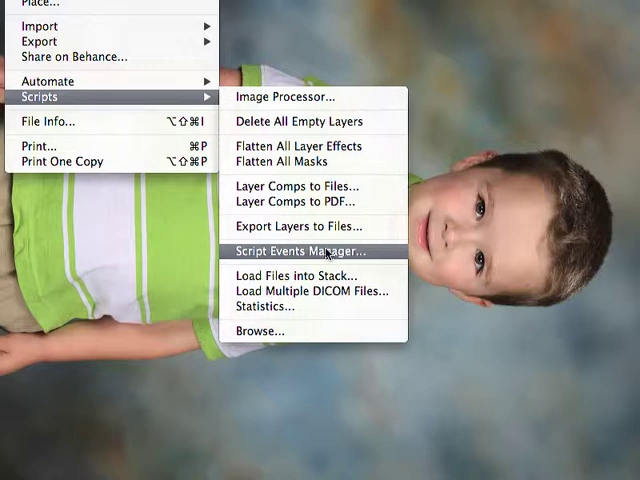
- In Script Events Manager, enable events with Open Document triggering an action
{"action": "left_click", "coordinate": [304, 250]}
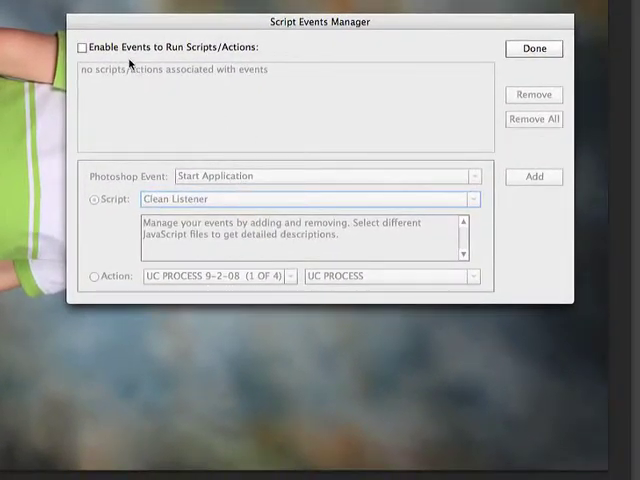
{"action": "left_click", "coordinate": [84, 48]}
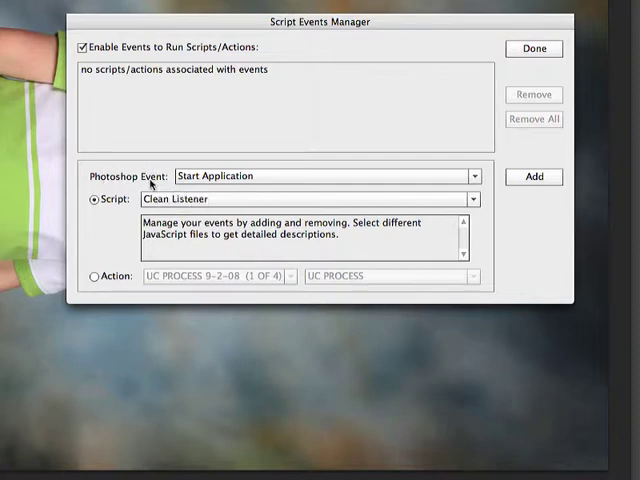
{"action": "left_click", "coordinate": [322, 176]}
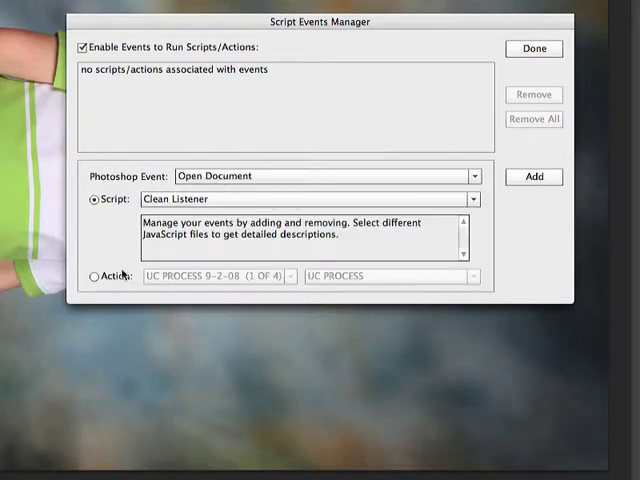
{"action": "left_click", "coordinate": [94, 276]}
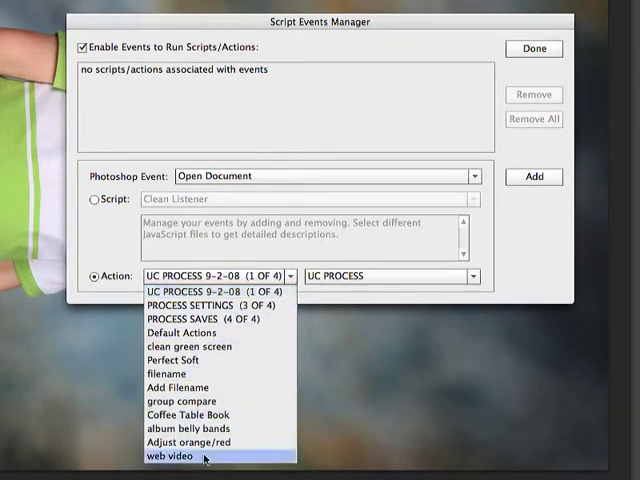
- Assign the web video set's Run on open action to the event, add it and finish
{"action": "left_click", "coordinate": [168, 456]}
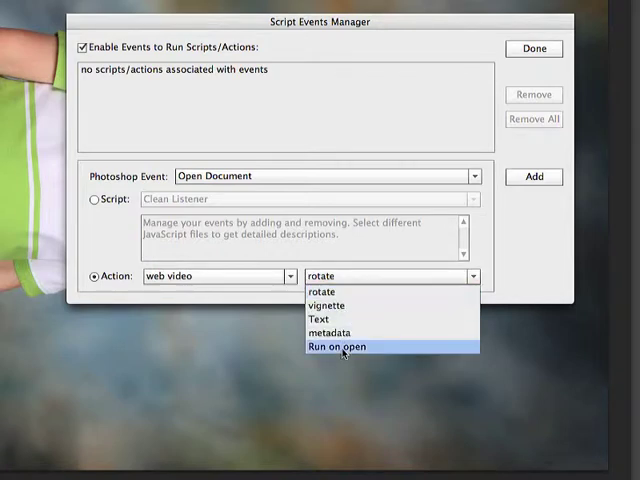
{"action": "left_click", "coordinate": [338, 346]}
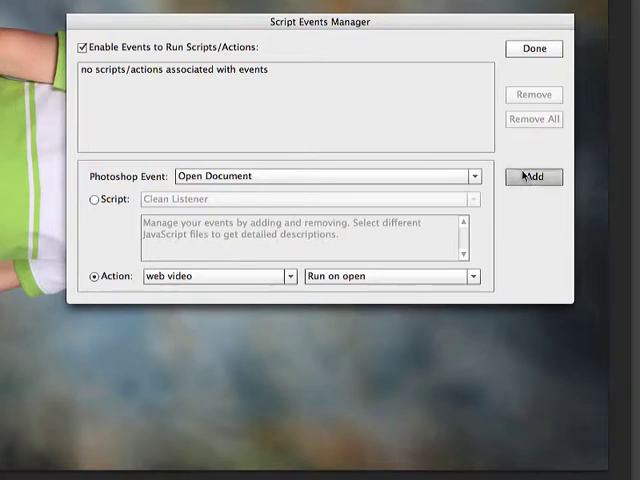
{"action": "left_click", "coordinate": [532, 176]}
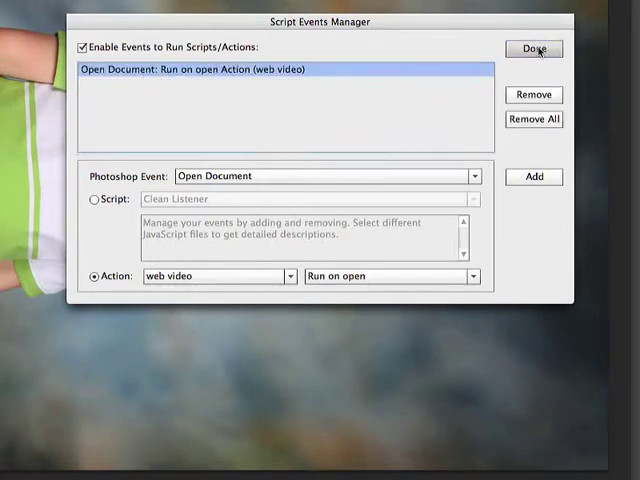
{"action": "left_click", "coordinate": [532, 48]}
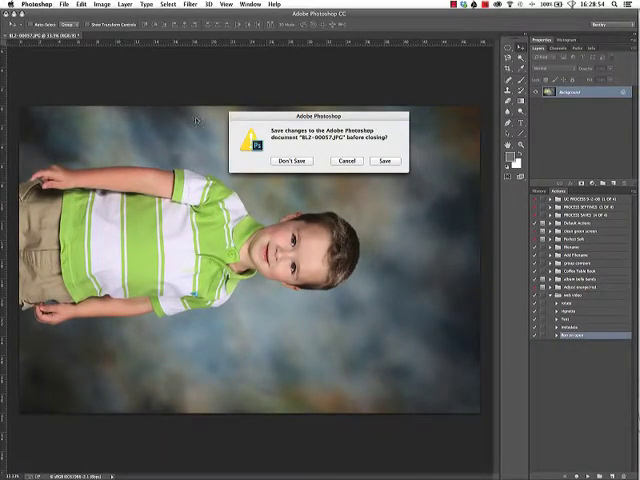
- Close the boy's portrait unsaved, reopen it and accept the copyright metadata the action adds
{"action": "left_click", "coordinate": [292, 160]}
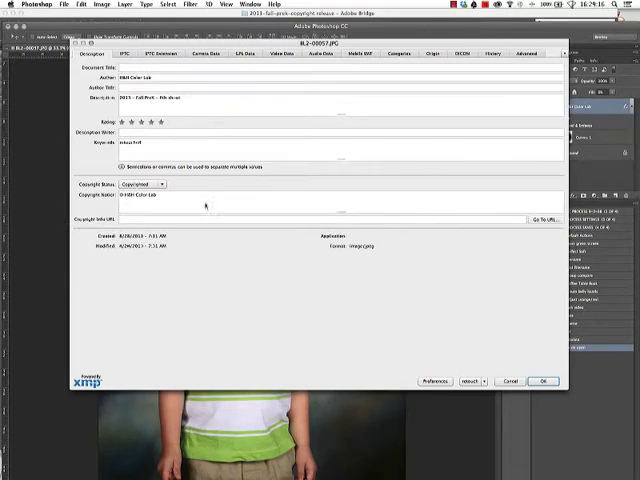
{"action": "left_click", "coordinate": [542, 380]}
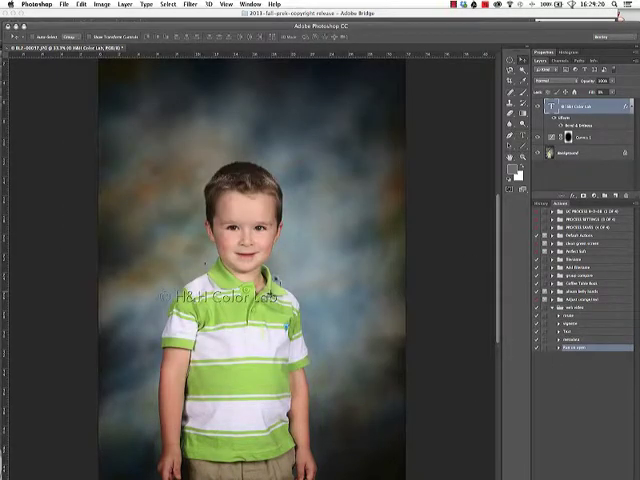
{"action": "left_click", "coordinate": [632, 56]}
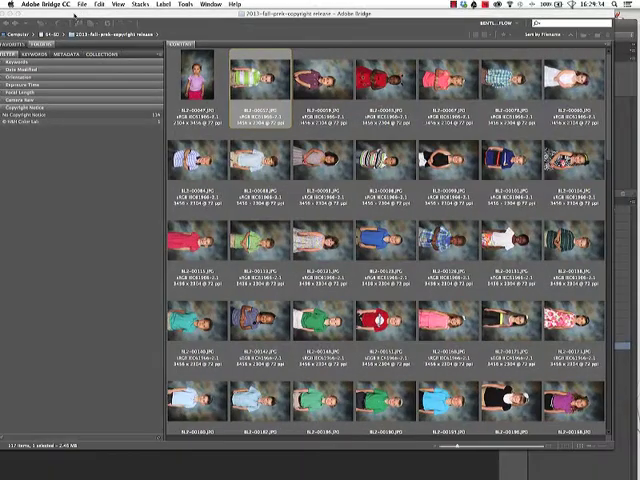
- Select the school portrait thumbnails in Bridge to send them to Photoshop
{"action": "left_click", "coordinate": [260, 78]}
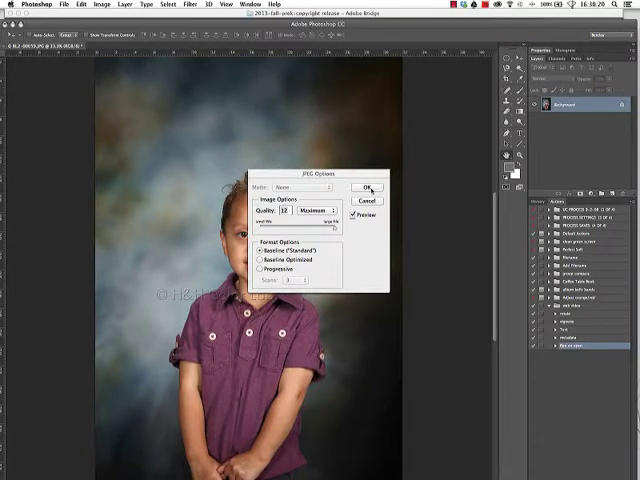
- Confirm the JPEG save at Quality 10 Maximum, leaving no documents open
{"action": "left_click", "coordinate": [368, 188]}
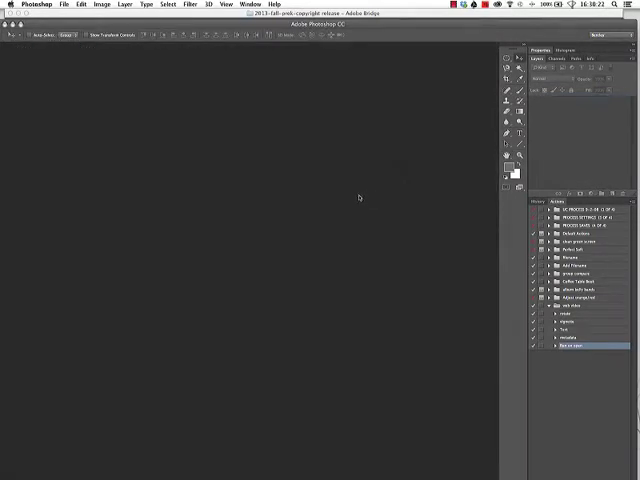